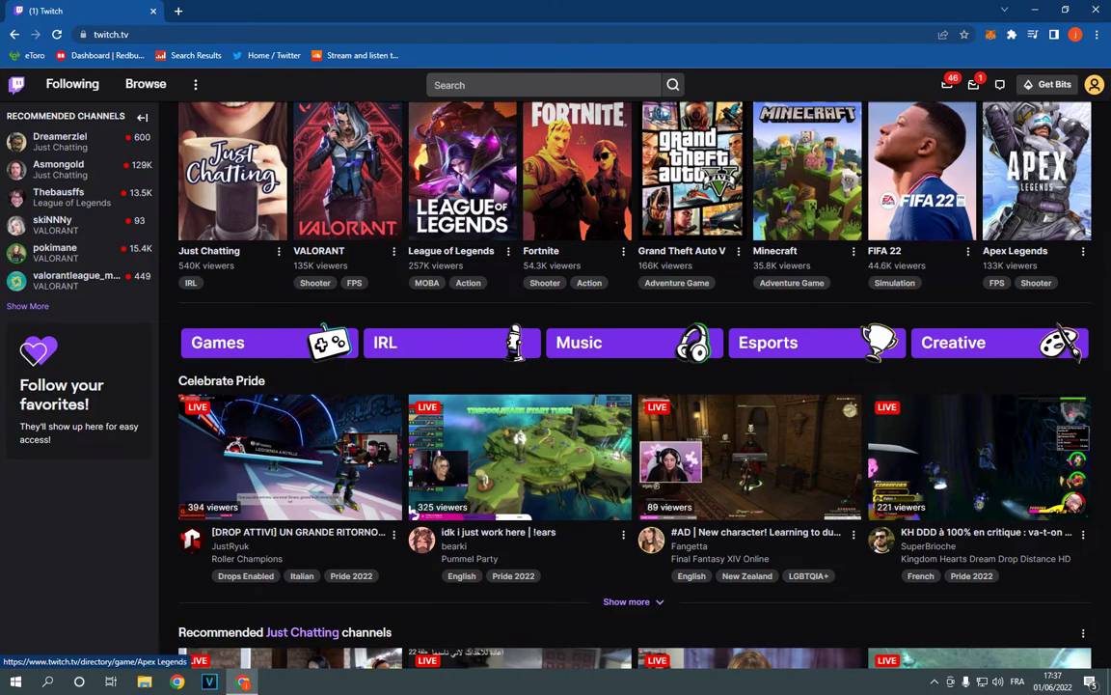
Open account Settings from the profile avatar menu to reach the Profile page.
{"action": "left_click", "coordinate": [1099, 85]}
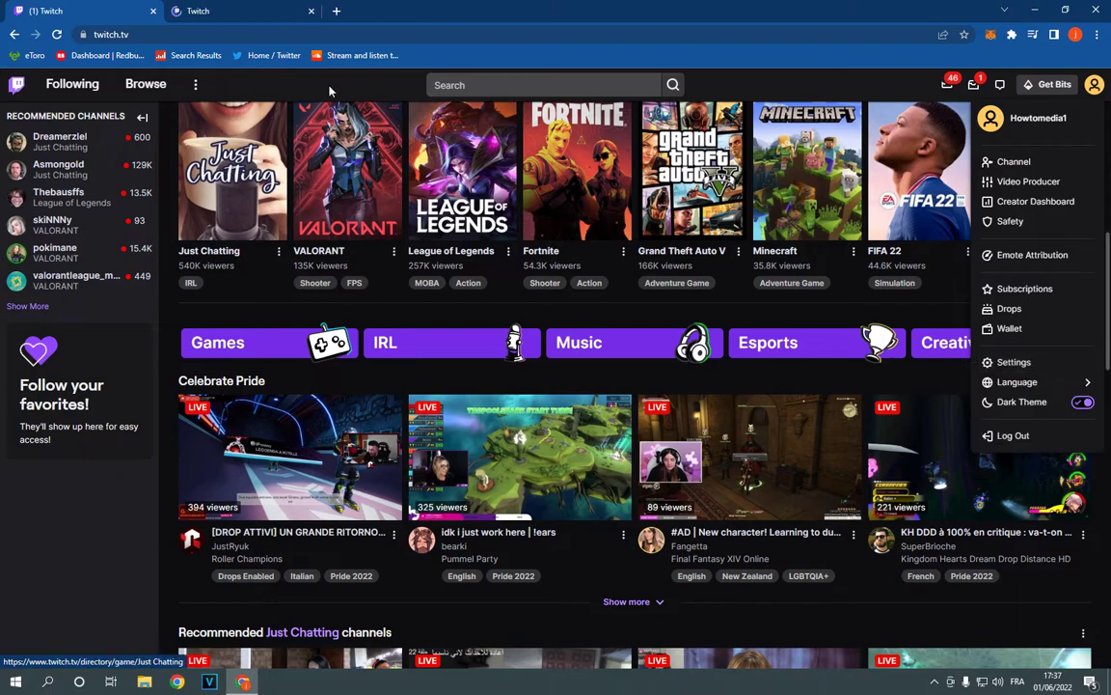
{"action": "left_click", "coordinate": [1014, 362]}
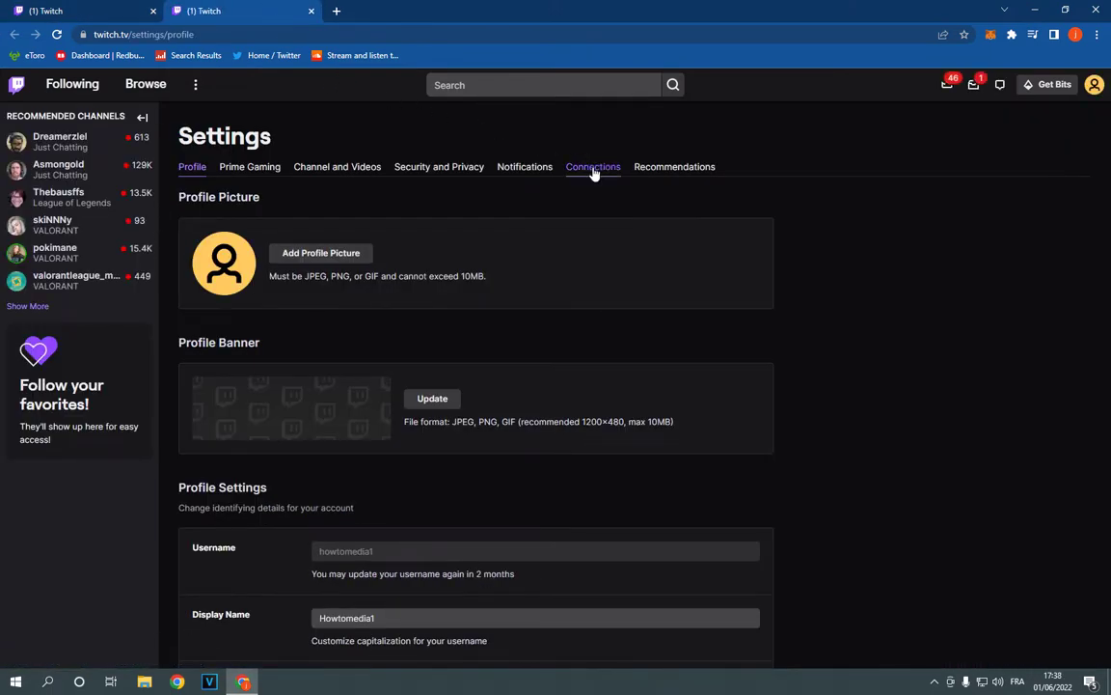
{"action": "mouse_move", "coordinate": [595, 179]}
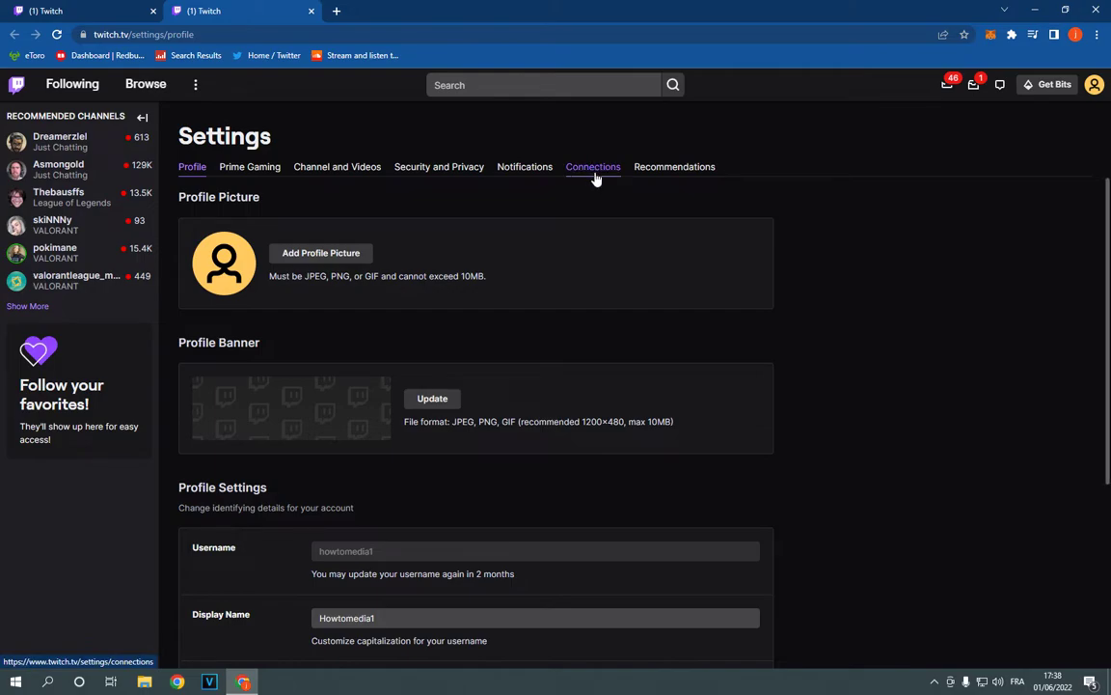
Go to the Connections tab and scroll down to the Ubisoft entry.
{"action": "left_click", "coordinate": [593, 166]}
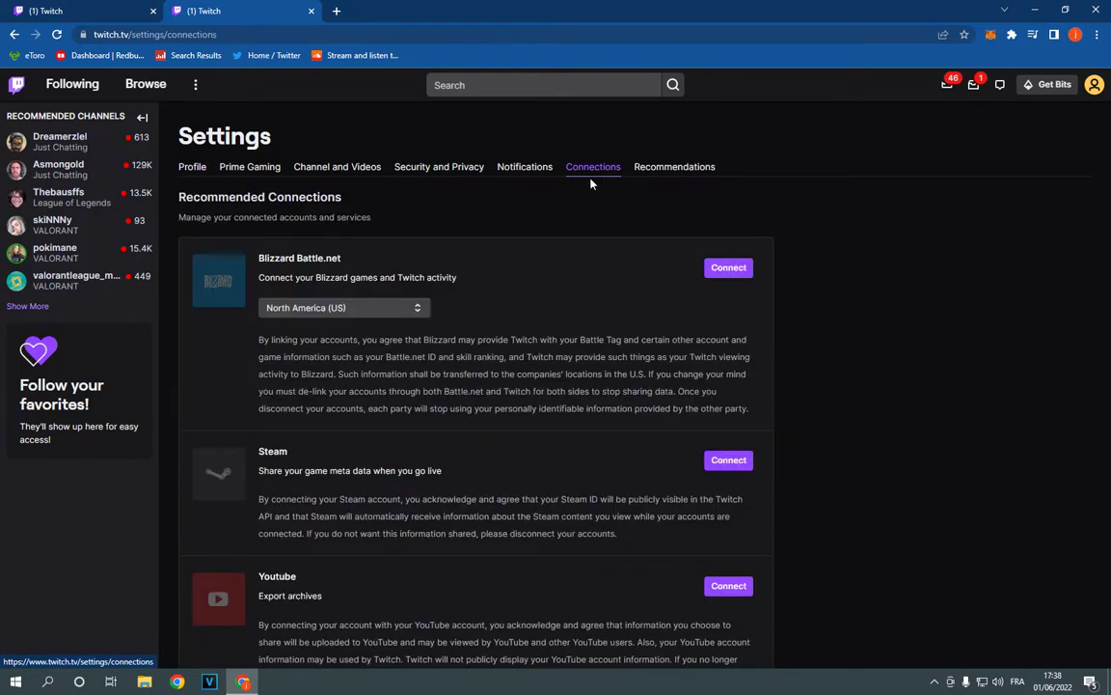
{"action": "scroll", "scroll_direction": "down", "scroll_amount": 3}
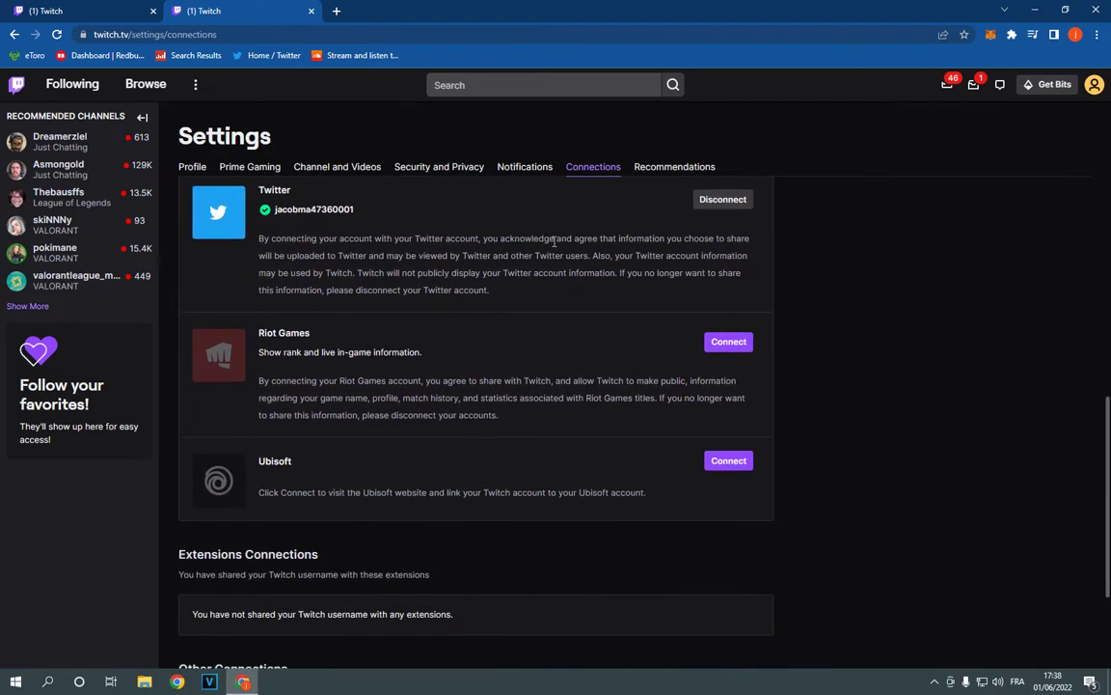
{"action": "scroll", "scroll_direction": "down", "scroll_amount": 3}
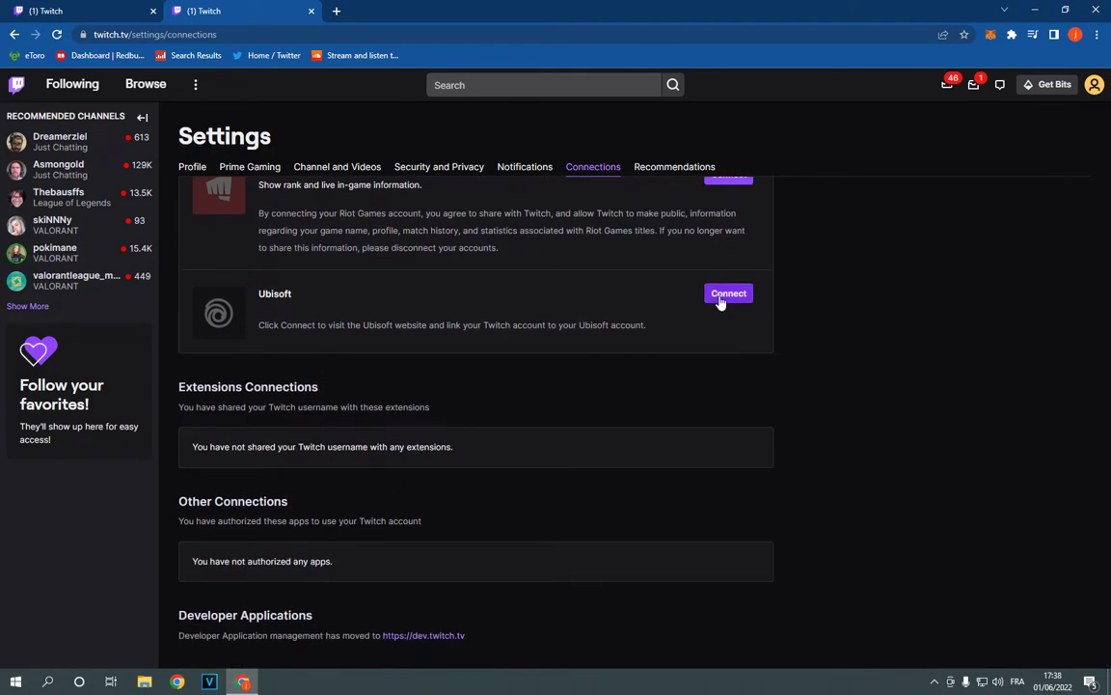
Connect Ubisoft to open the Ubisoft Drops 'All your drops in the same place' window.
{"action": "left_click", "coordinate": [729, 293]}
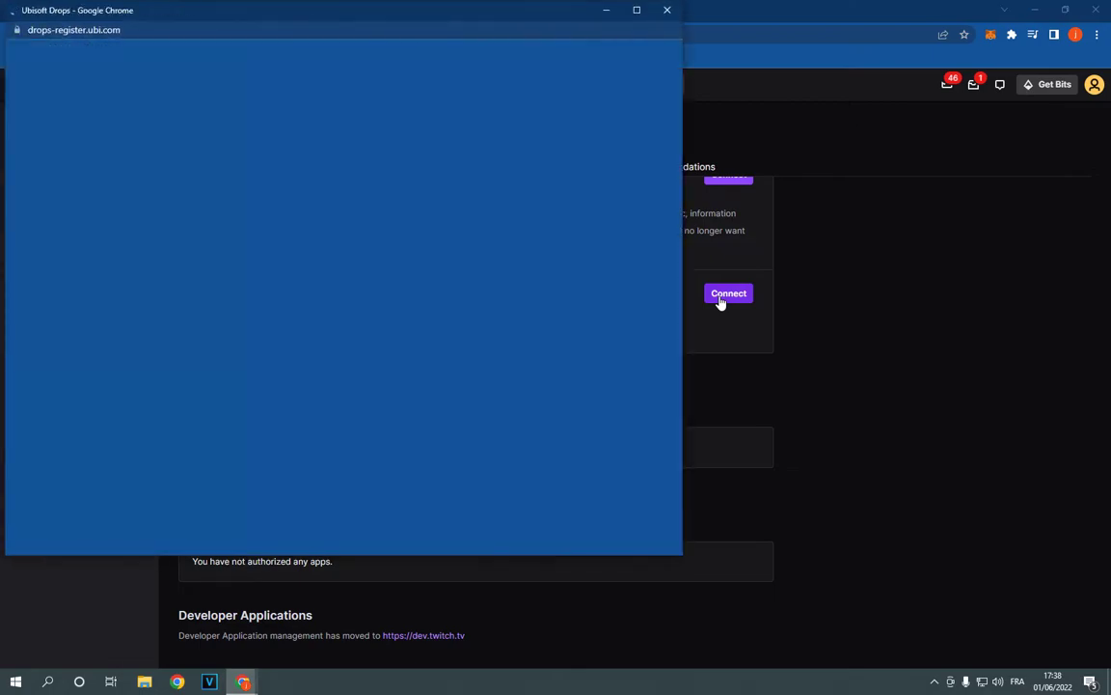
{"action": "left_click", "coordinate": [727, 293]}
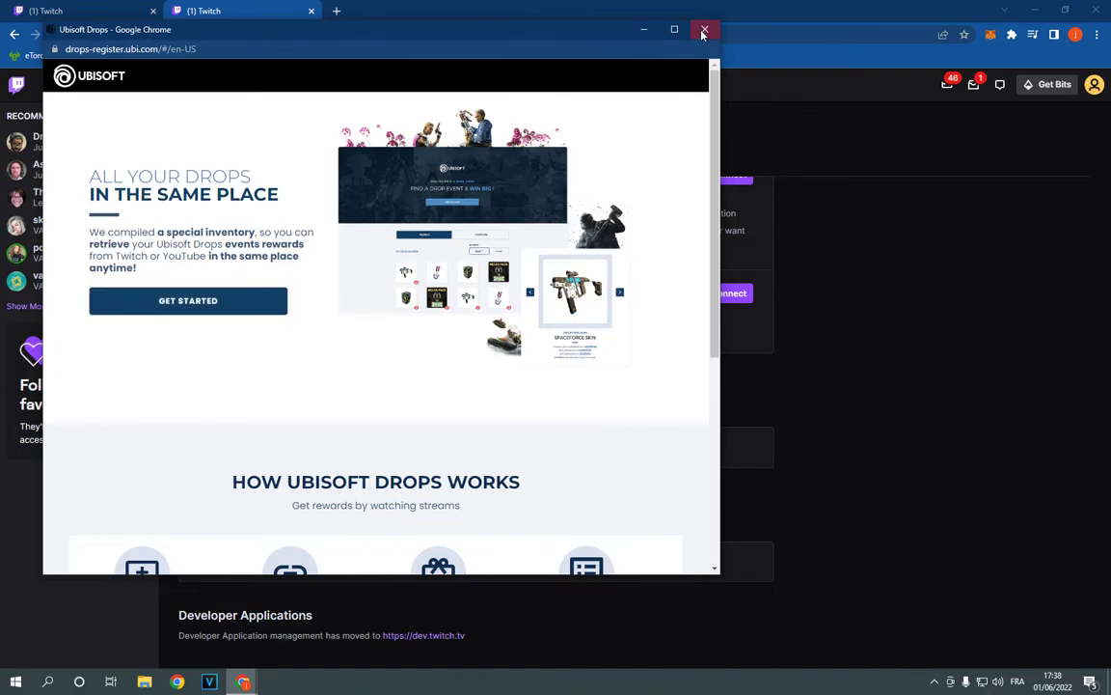
Close the Ubisoft Drops window, returning to Connections with Ubisoft still unlinked.
{"action": "left_click", "coordinate": [700, 30]}
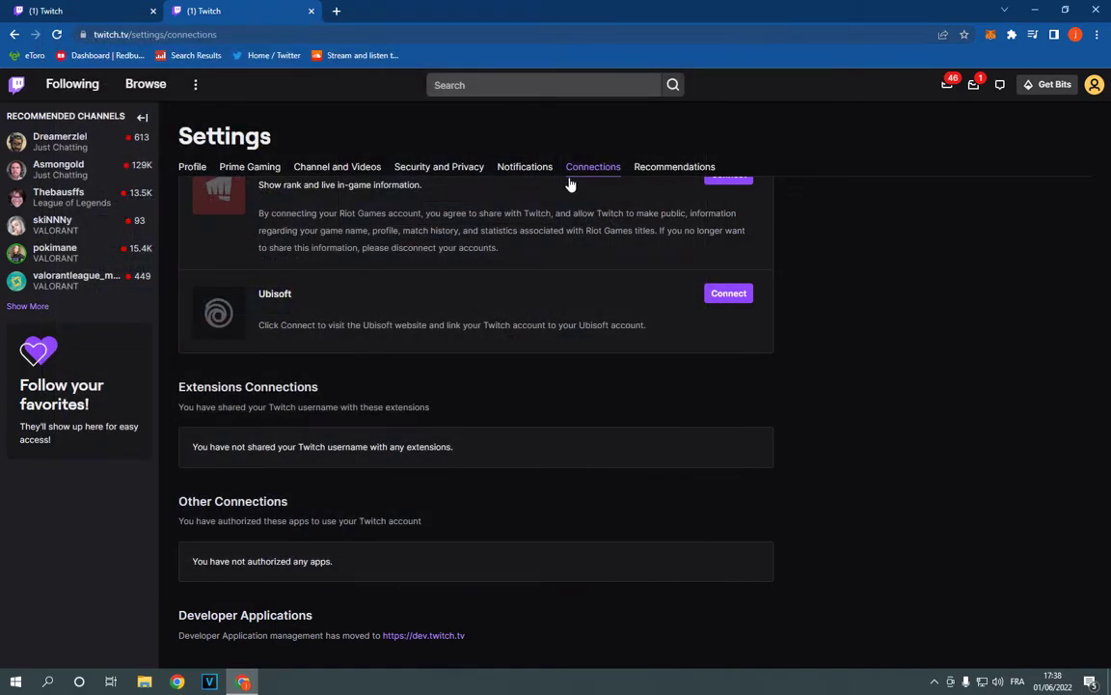
{"action": "mouse_move", "coordinate": [475, 379]}
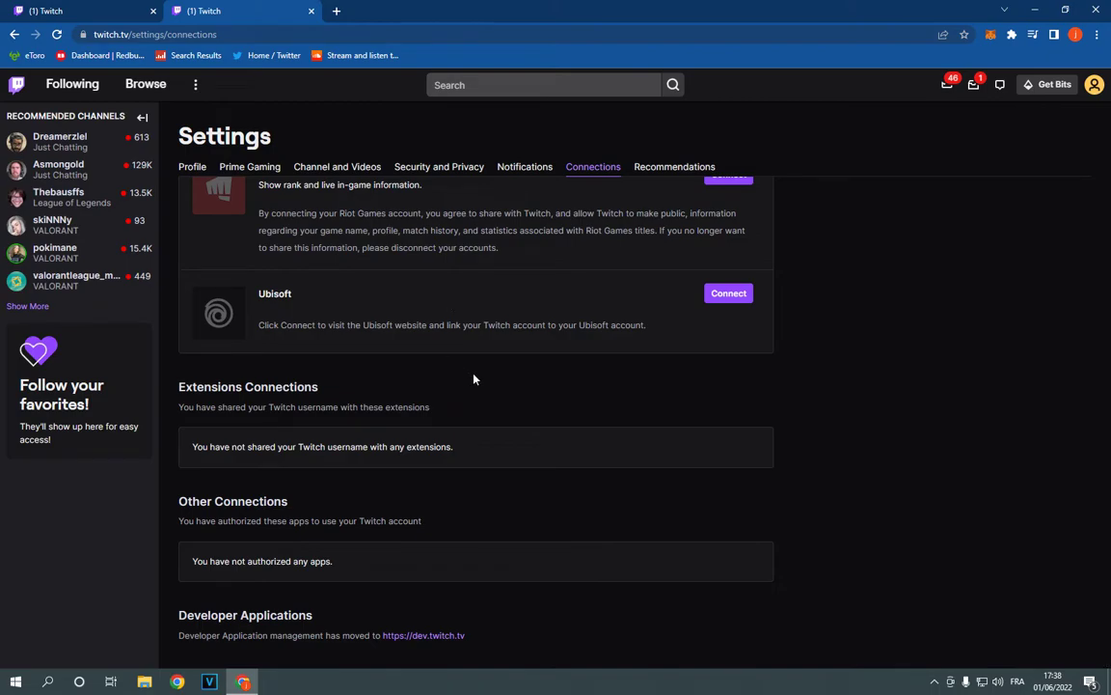